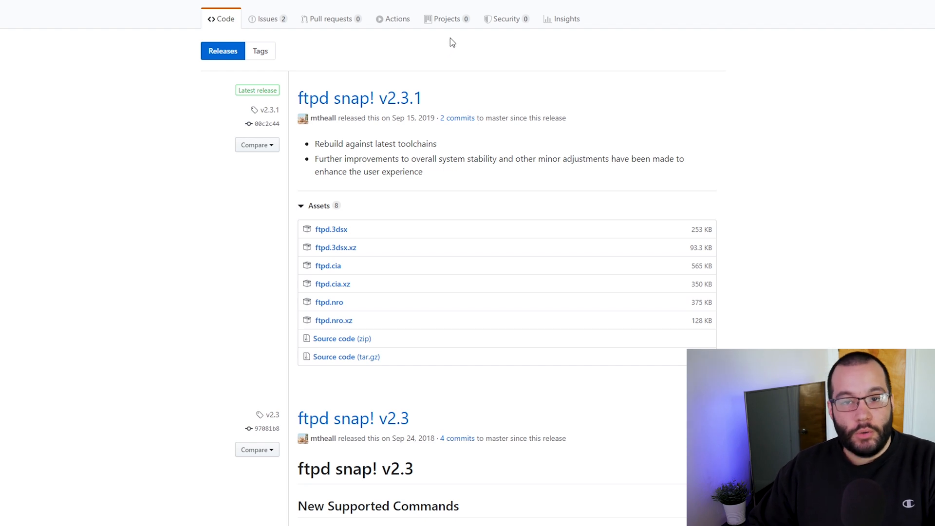
mouse_move(401, 78)
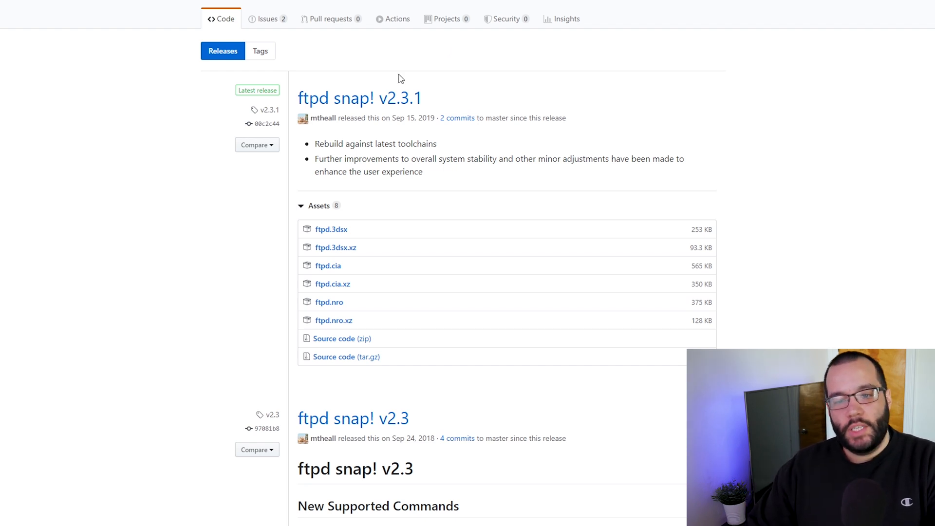
mouse_move(327, 93)
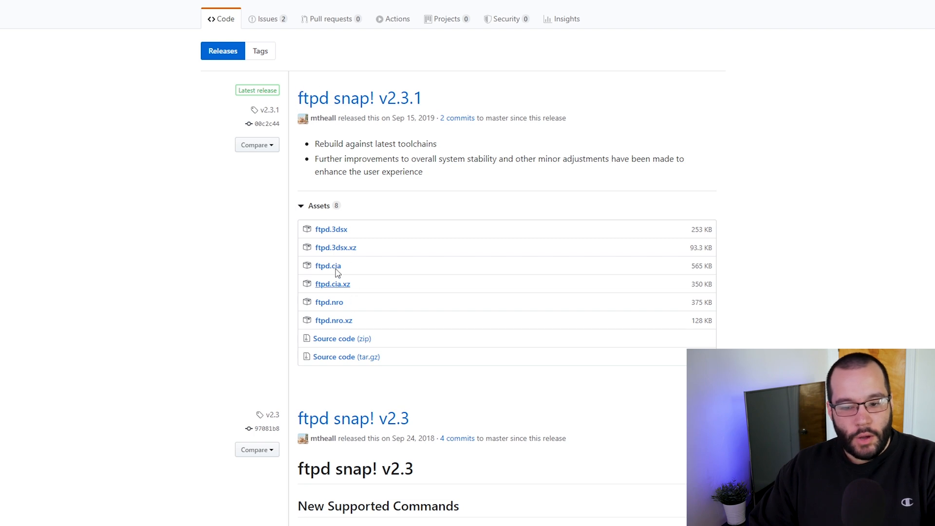
mouse_move(329, 306)
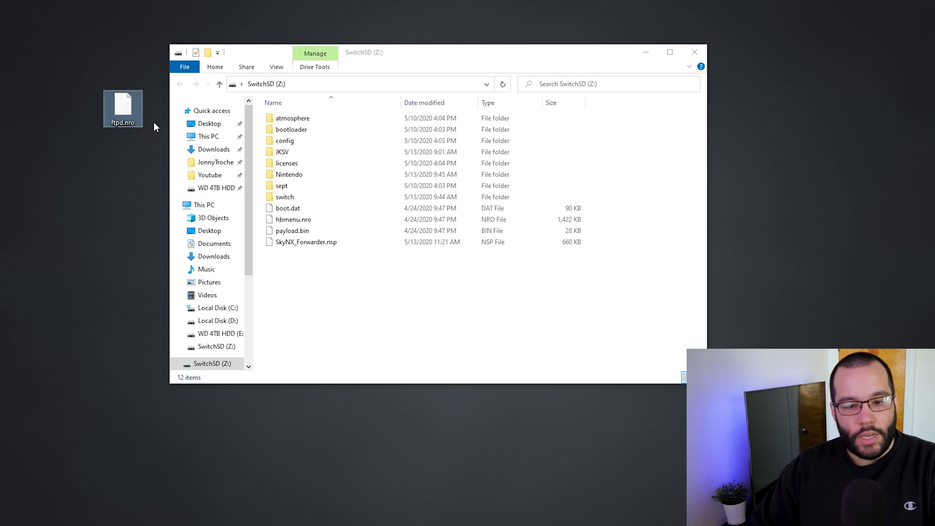
Step: Drop ftpd.nro from the desktop into the SD card's switch folder, overwriting the old copy
left_click_drag(122, 108, 308, 188)
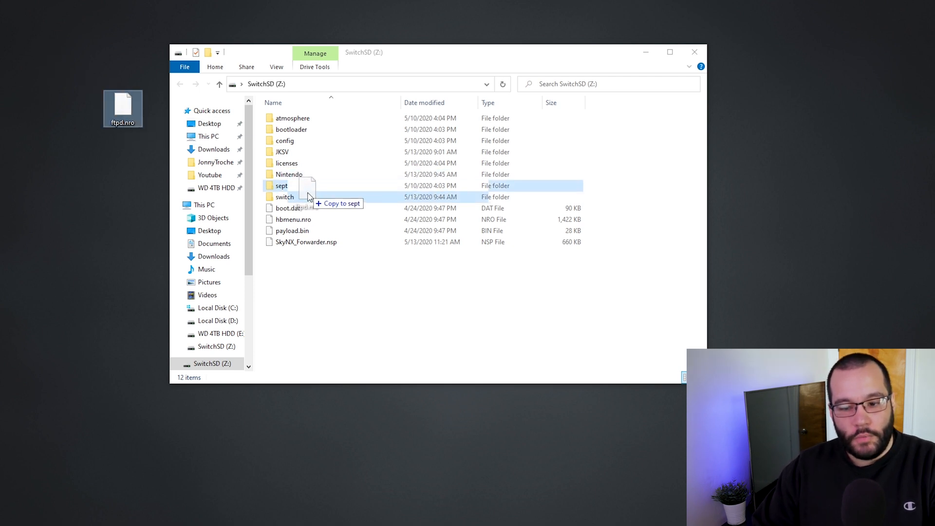
left_click_drag(123, 109, 285, 197)
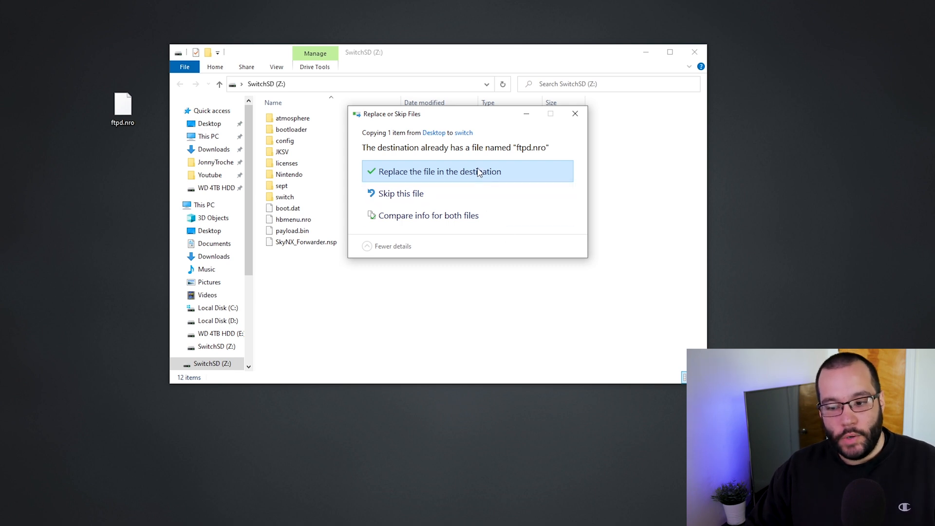
left_click(438, 172)
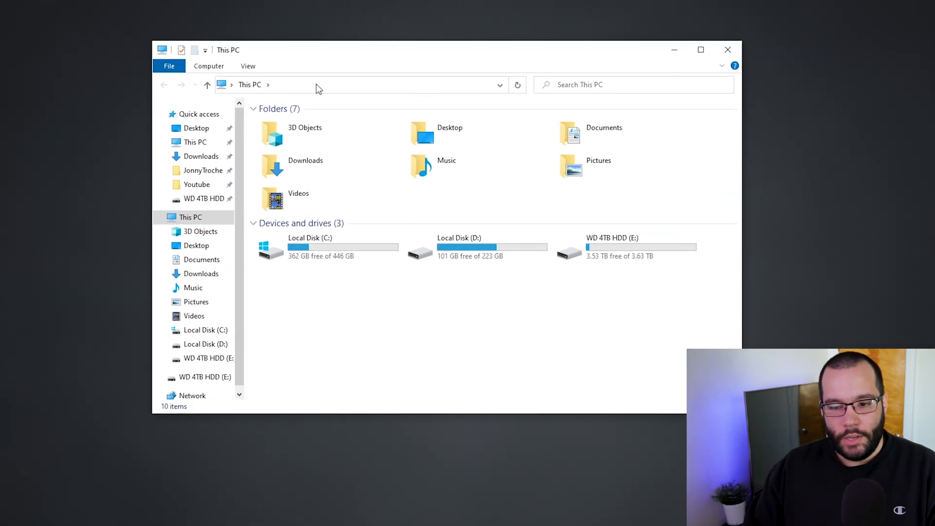
Step: Enter the Switch's FTP address, ftp://192.168.1.168, in the address bar
left_click(357, 84)
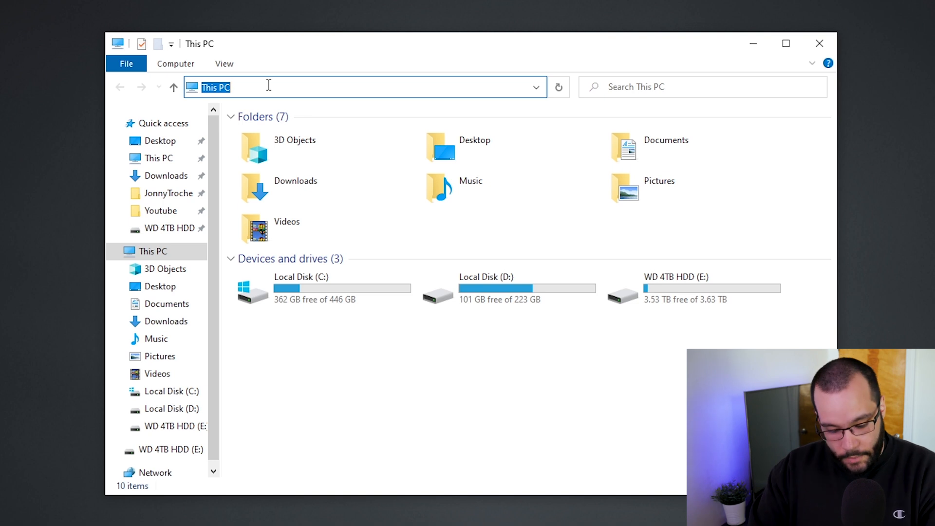
type("ftp")
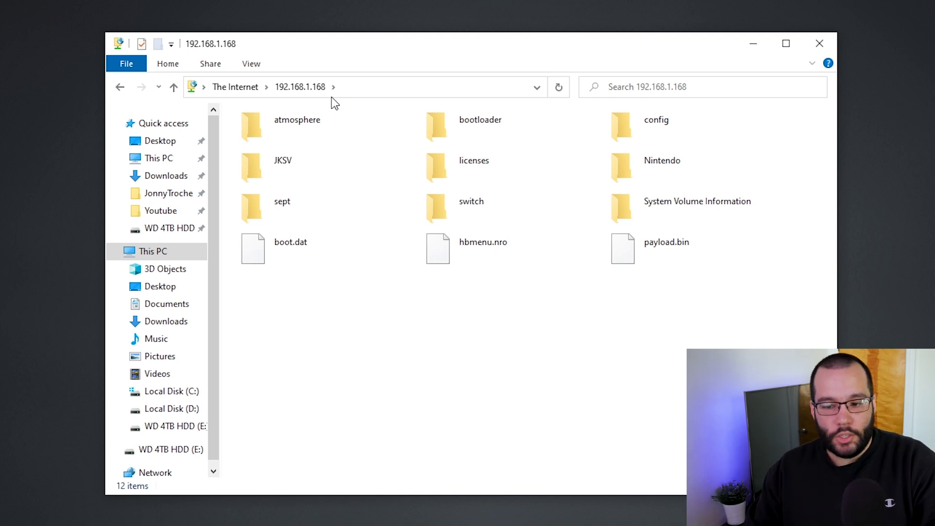
mouse_move(660, 394)
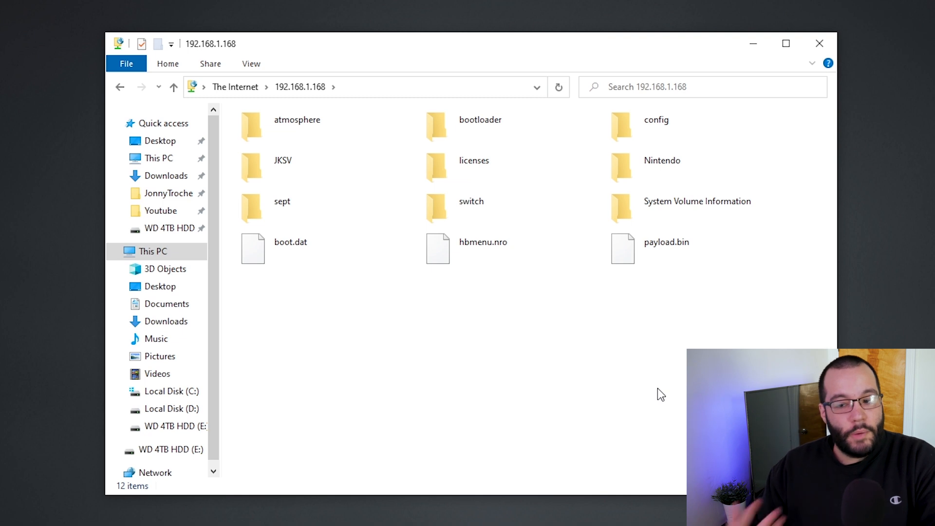
mouse_move(657, 377)
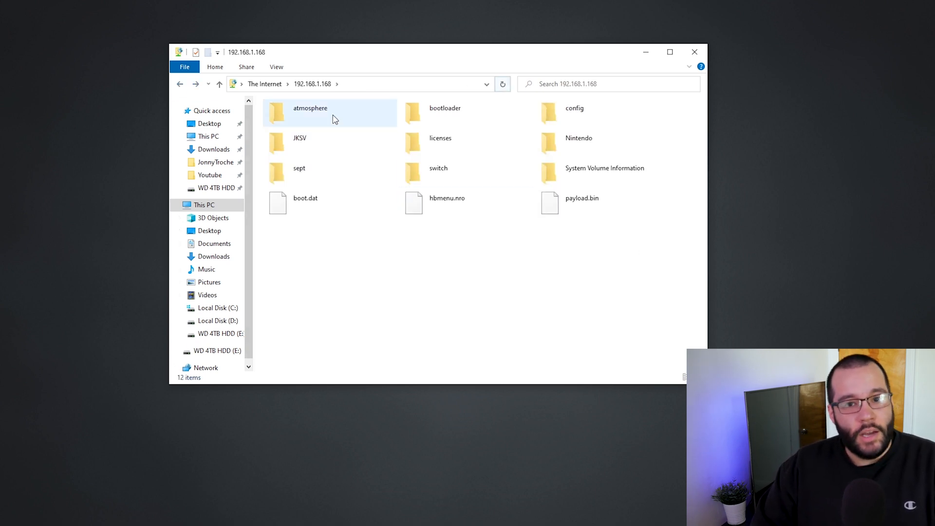
left_click(597, 369)
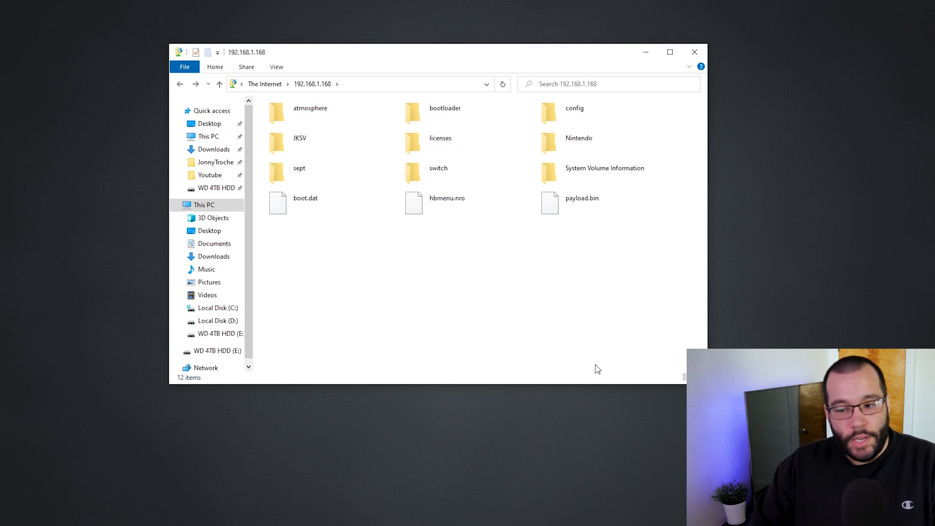
mouse_move(603, 366)
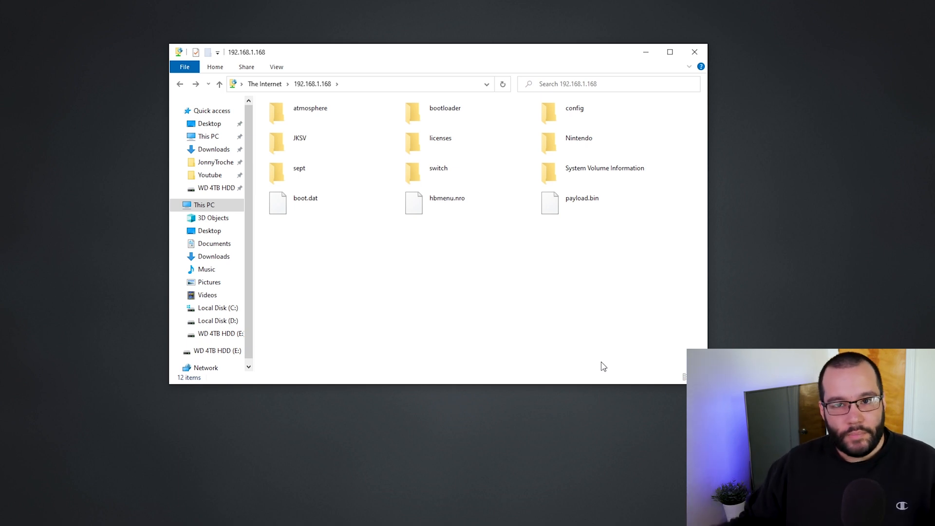
Step: Look inside the Nintendo folder, then return to the SD card root and open JKSV
double_click(578, 137)
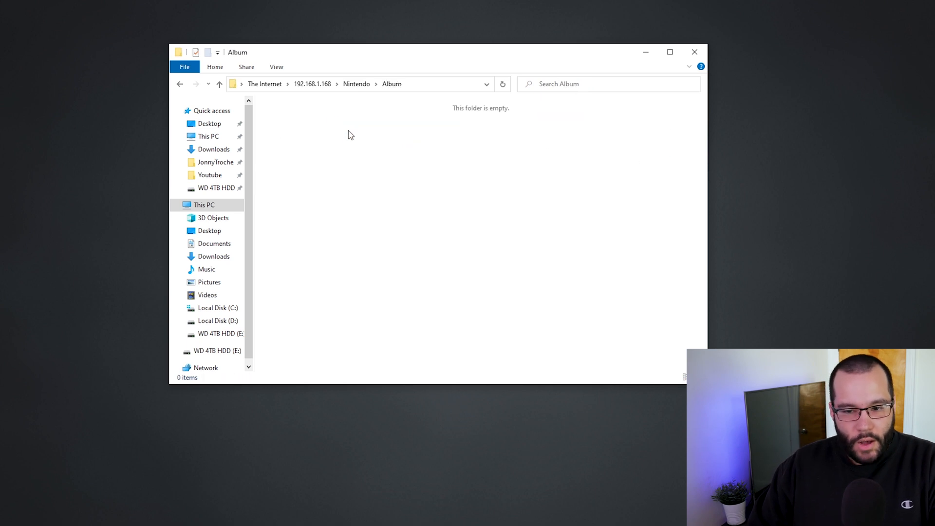
mouse_move(493, 185)
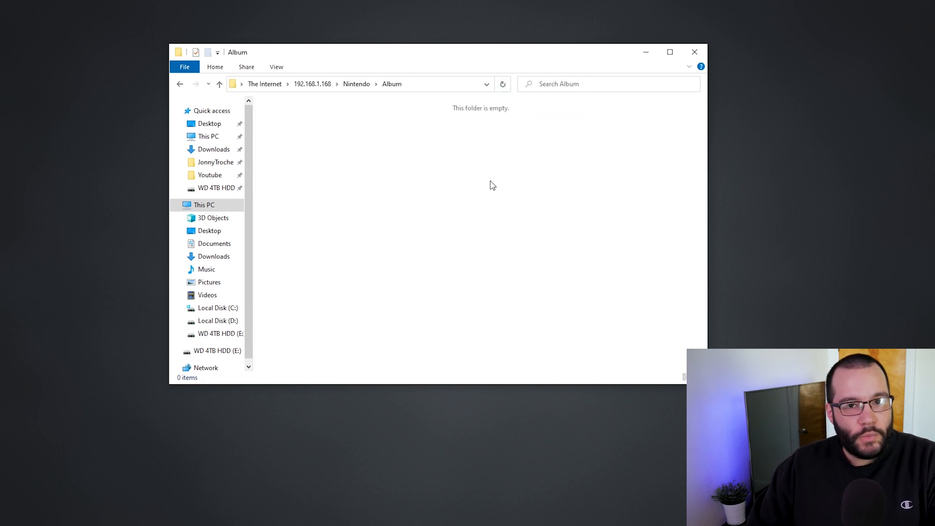
mouse_move(164, 80)
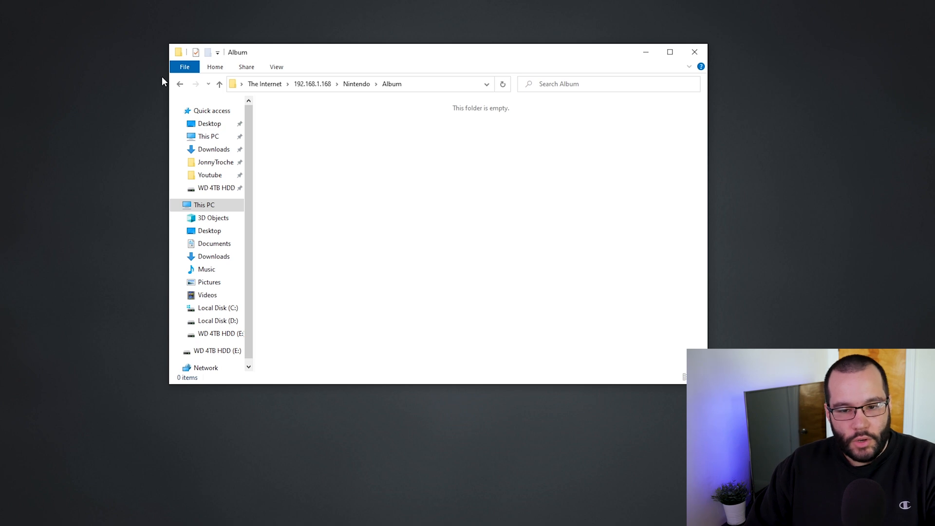
left_click(180, 83)
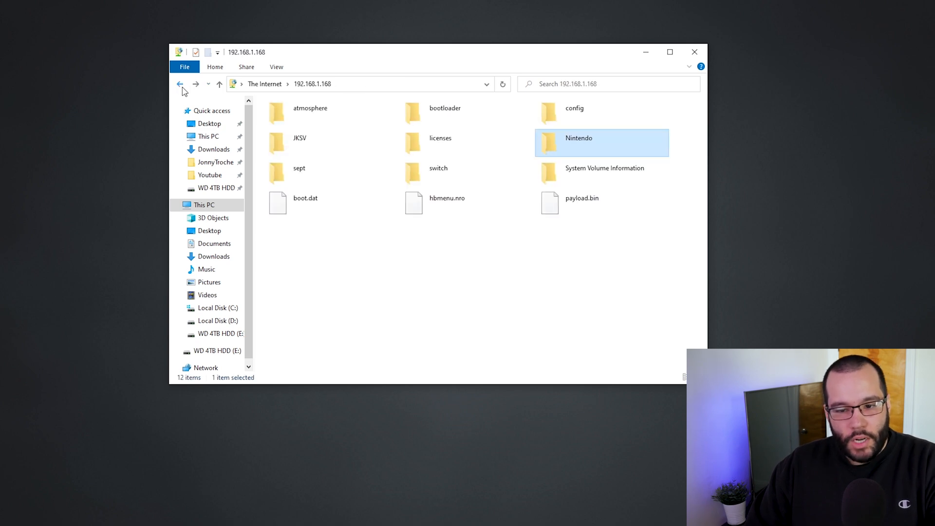
double_click(300, 143)
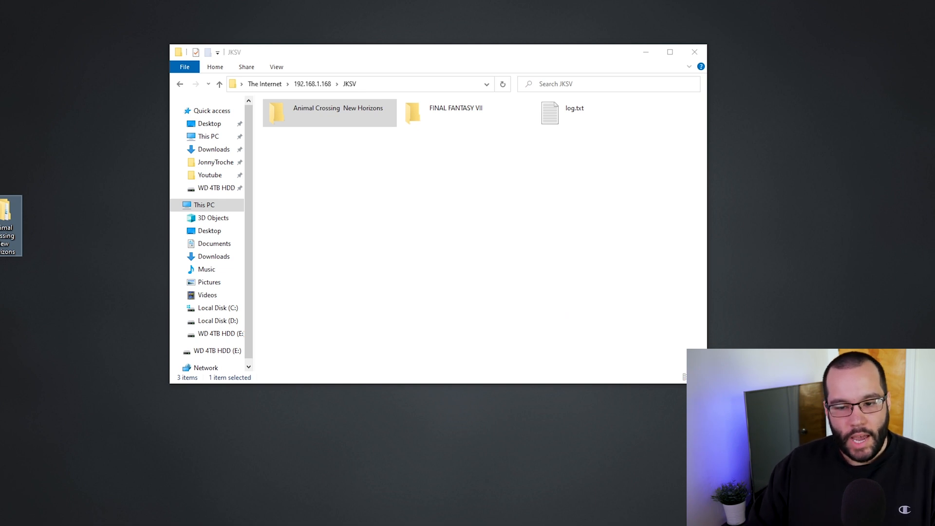
double_click(329, 112)
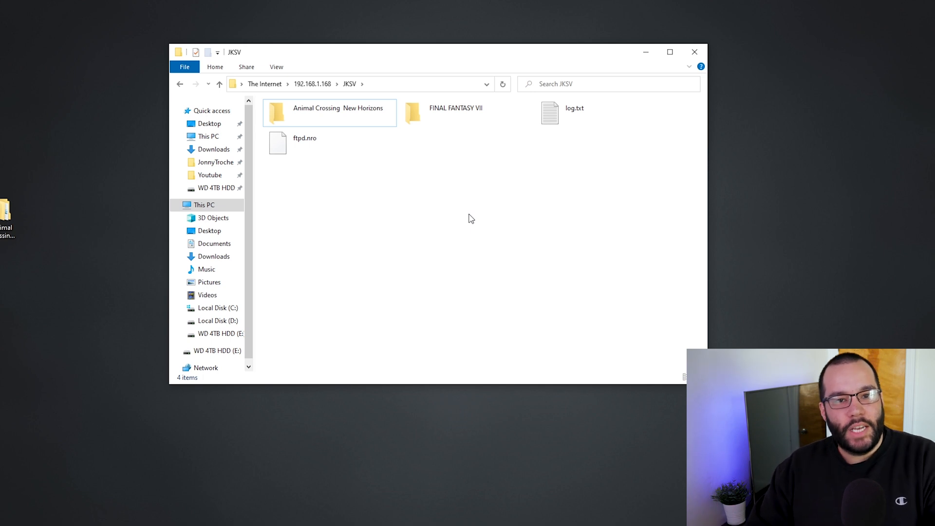
mouse_move(477, 217)
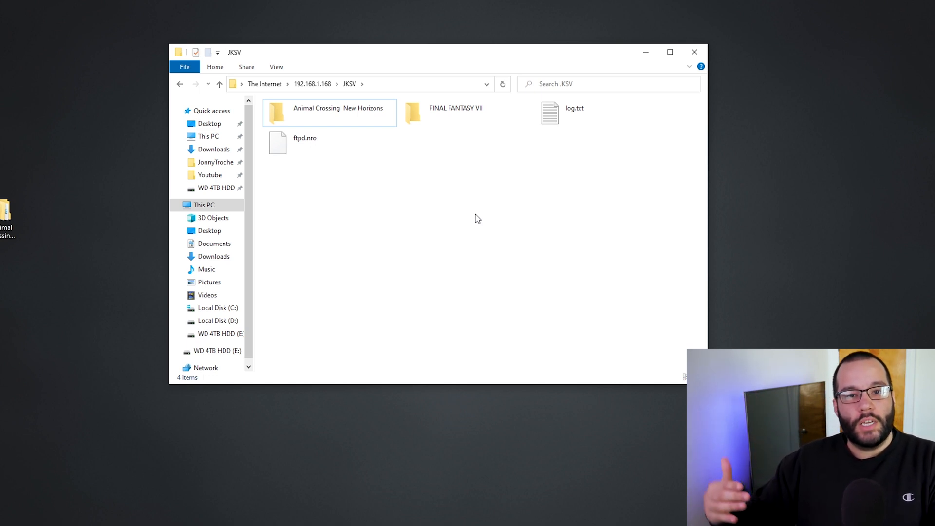
mouse_move(563, 208)
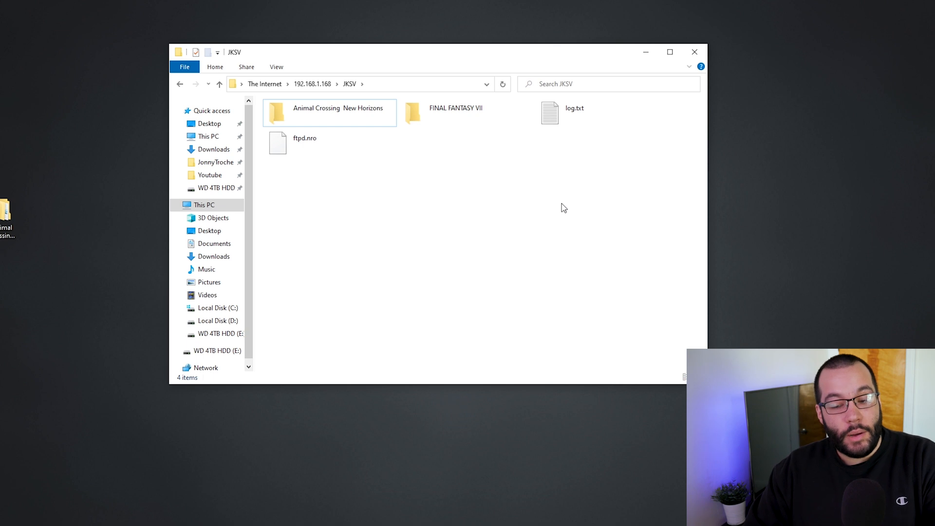